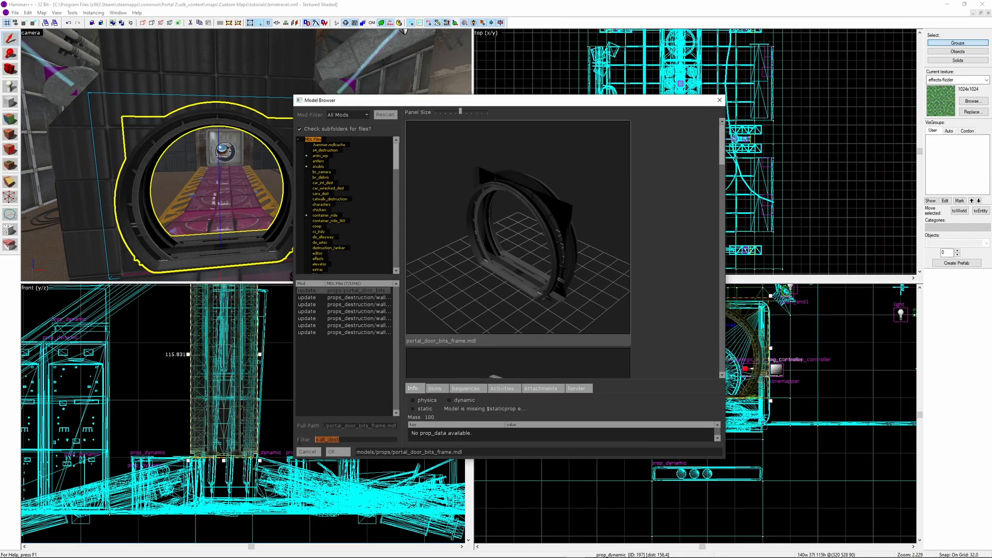
- Filter the model browser for 'por' and set portal_door_bits_frame.mdl as the ring's world model
{"action": "type", "text": "portal_door_bits_frame.mdl"}
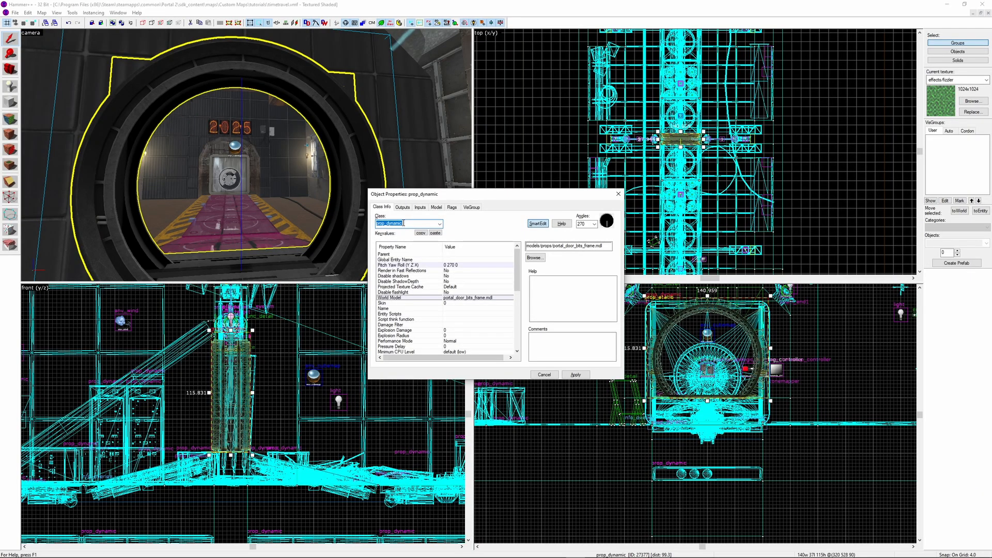
- Place a linked_portal_door sized 64 by 64, set to start active and named portalA
{"action": "left_click", "coordinate": [439, 223]}
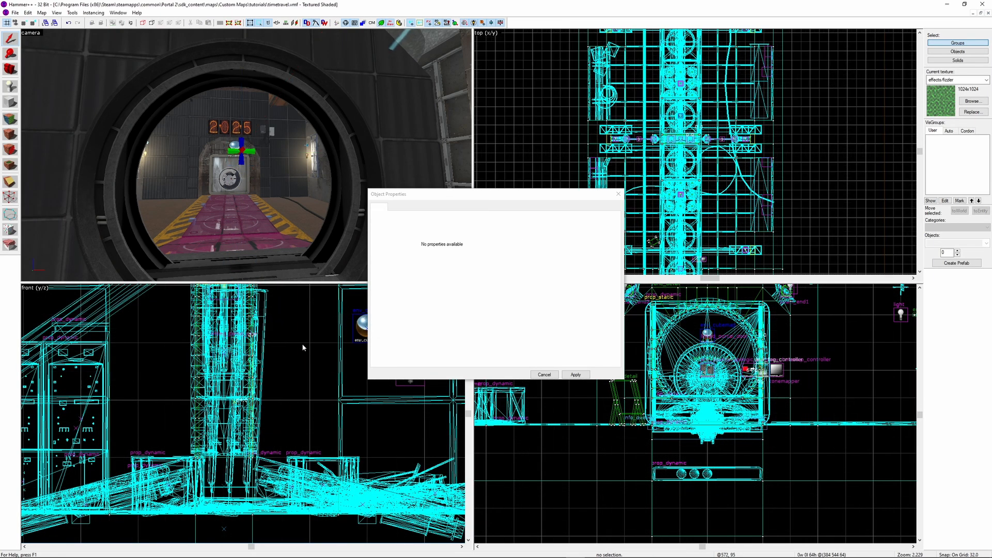
{"action": "left_click", "coordinate": [241, 150]}
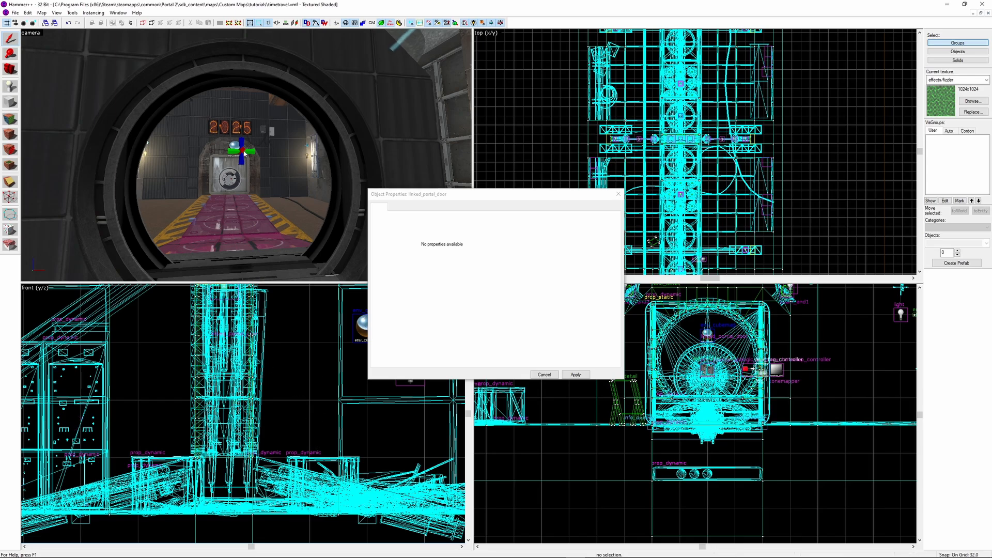
{"action": "left_click", "coordinate": [537, 224]}
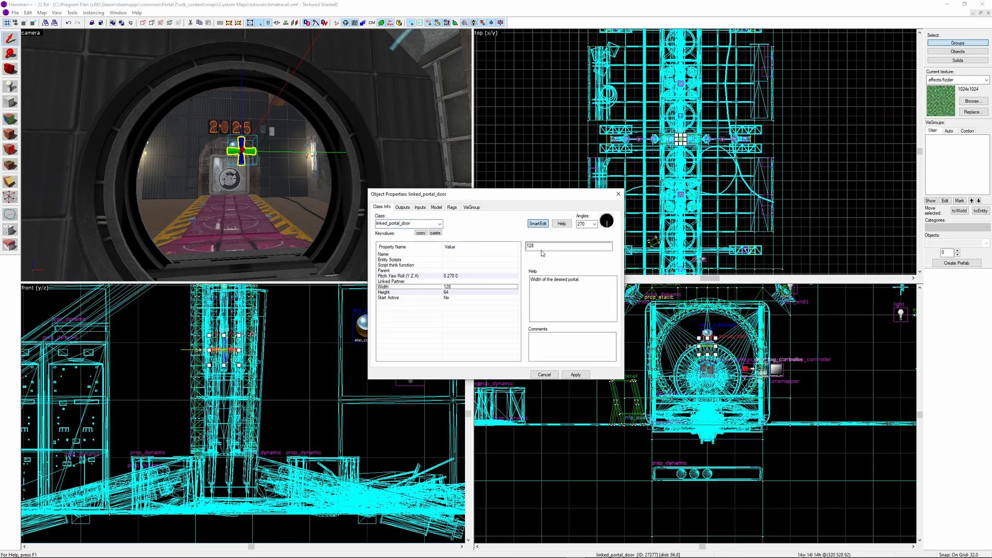
{"action": "type", "text": "64"}
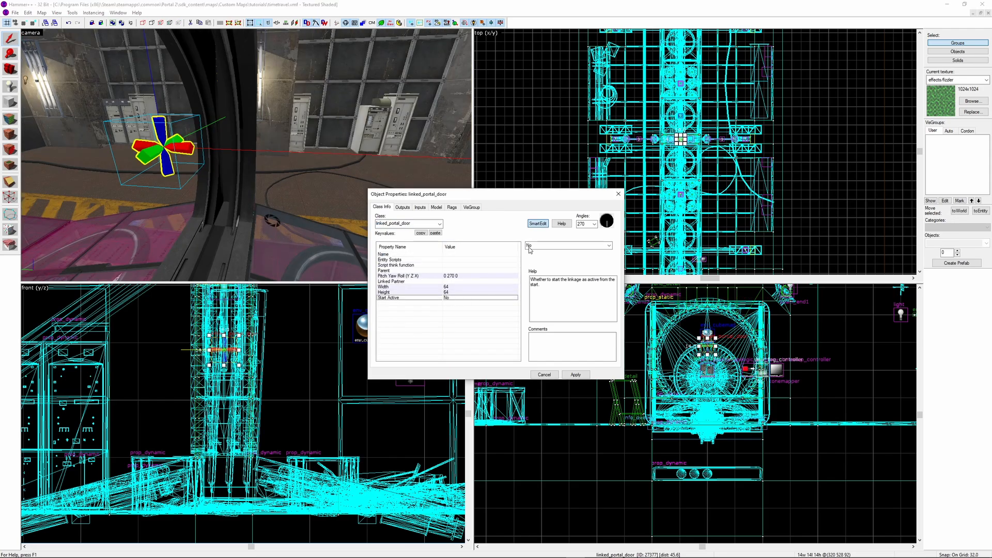
{"action": "left_click", "coordinate": [607, 245]}
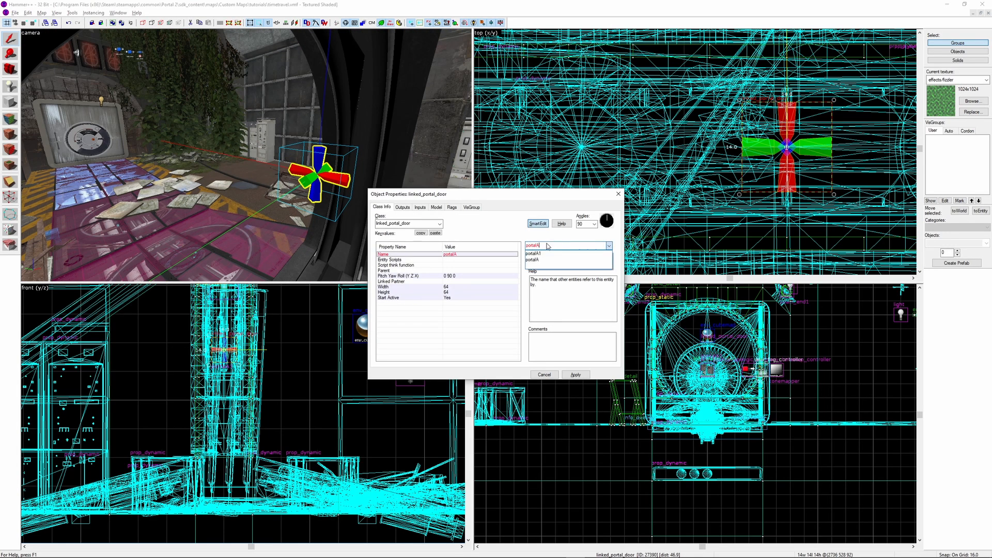
{"action": "left_click", "coordinate": [535, 253]}
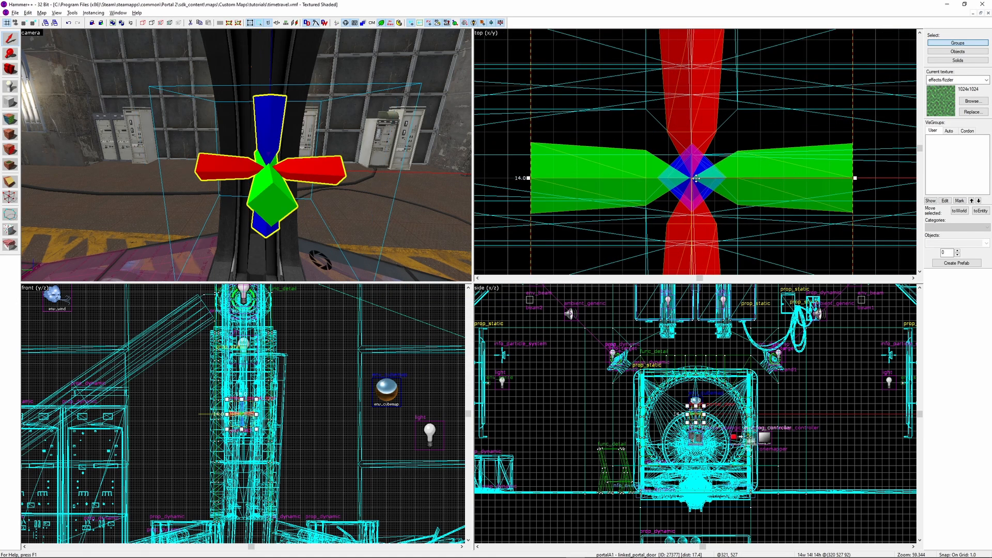
{"action": "scroll", "scroll_direction": "down", "scroll_amount": 3}
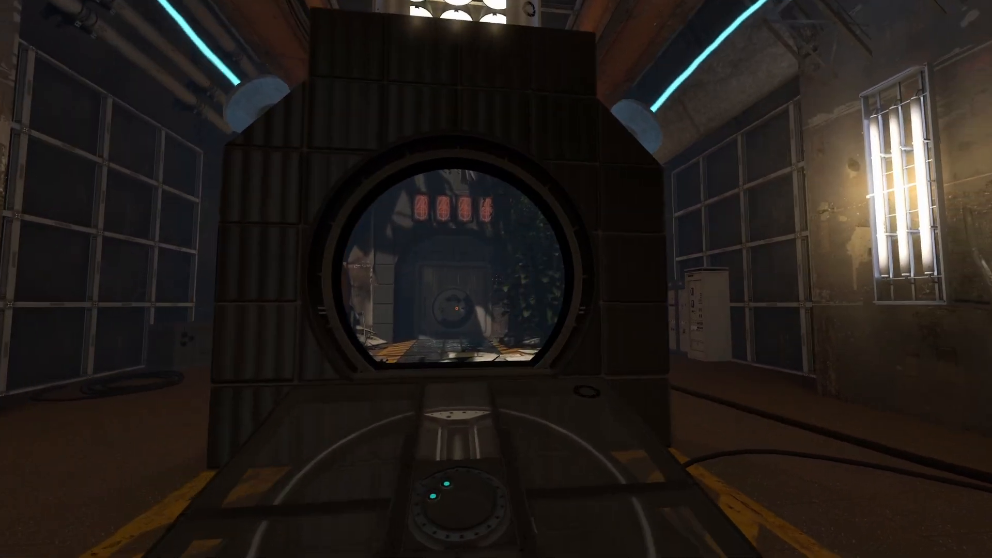
{"action": "mouse_move", "coordinate": [496, 279]}
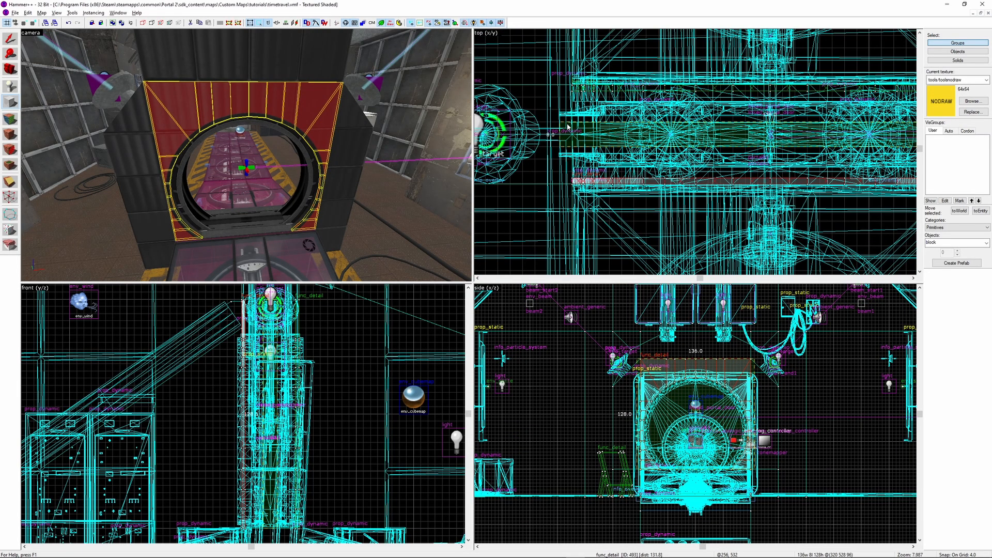
- Set the trigger_portal_cleanser Visible to Yes and give its face the effects/fizzler texture
{"action": "scroll", "scroll_direction": "down", "scroll_amount": 3}
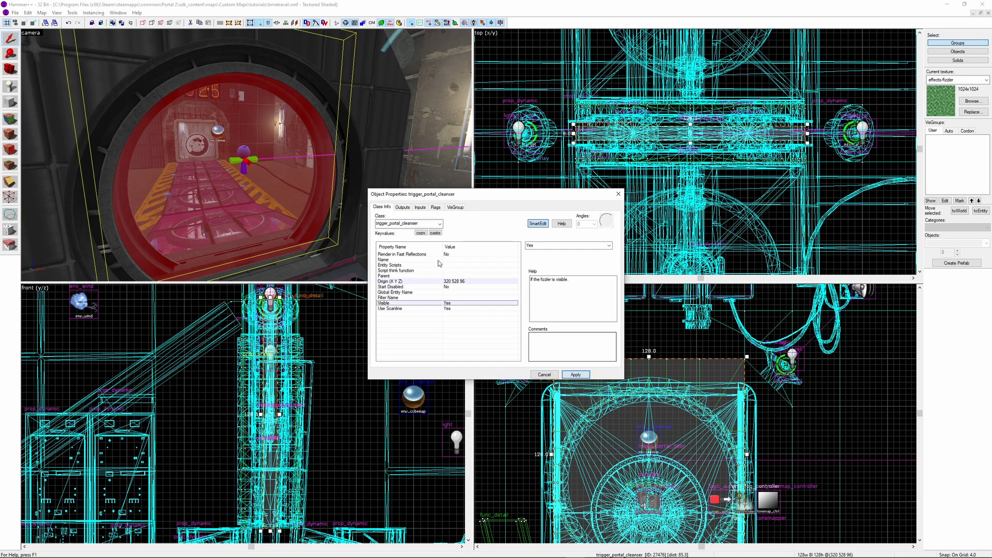
{"action": "left_click", "coordinate": [435, 207]}
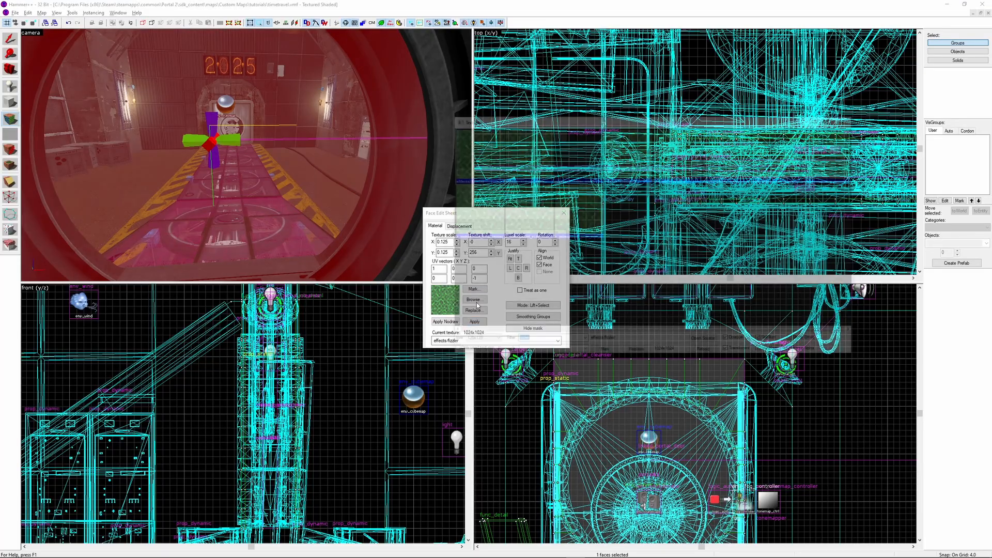
{"action": "left_click", "coordinate": [473, 322]}
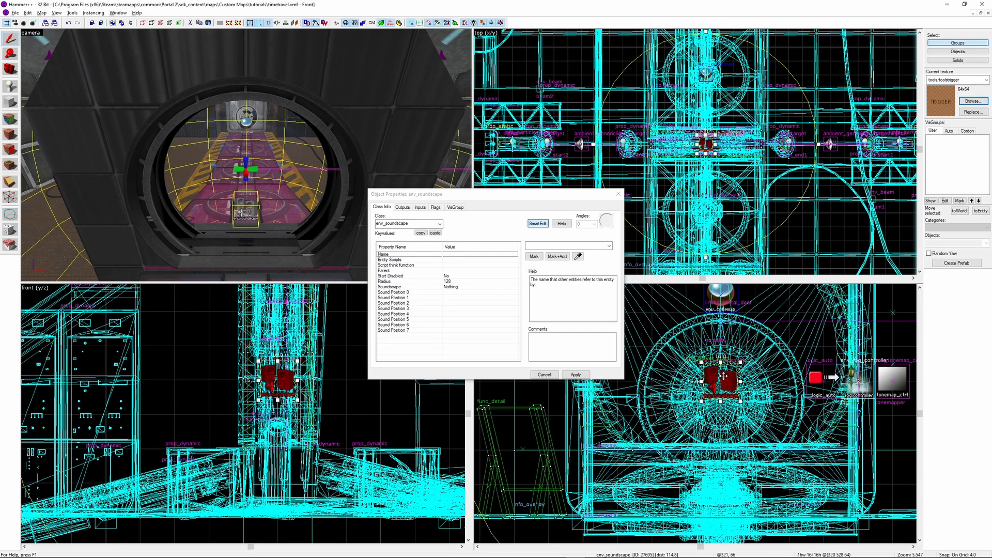
- Set the env_soundscape's Soundscape to sab.factory.control_room and apply it
{"action": "left_click", "coordinate": [575, 374]}
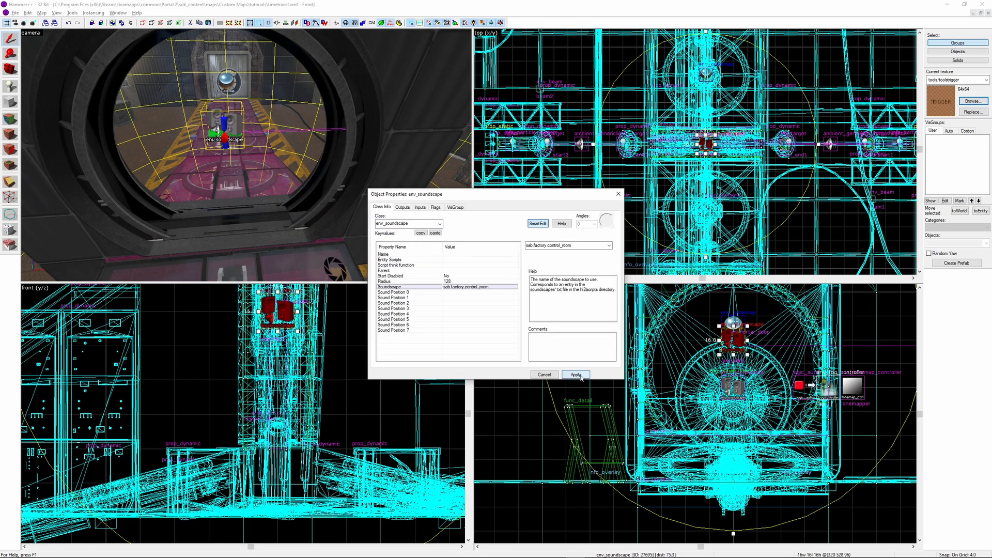
{"action": "left_click", "coordinate": [574, 374]}
{"action": "type", "text": "tel"}
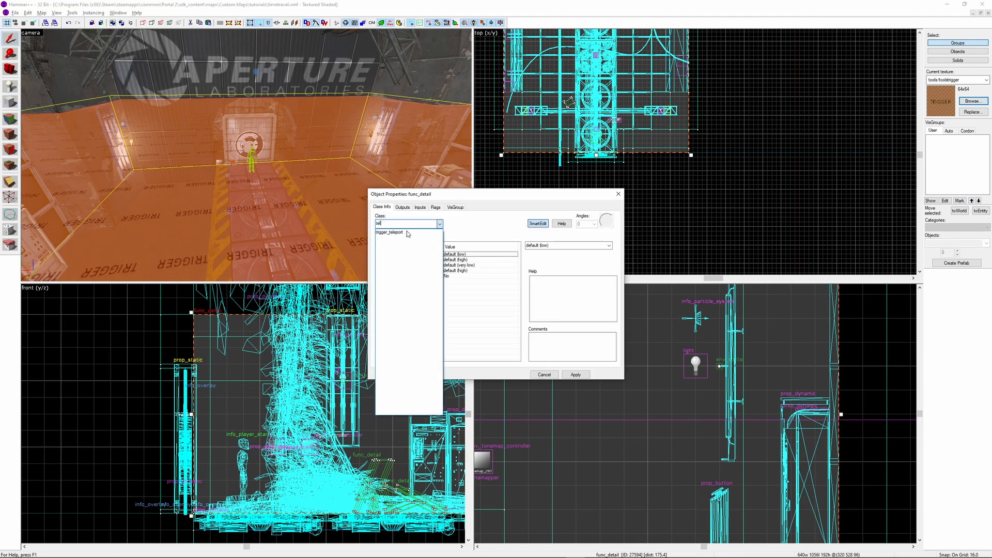
- Convert the brush to trigger_teleport and the player starts to teleport_dest and teleport_landmark
{"action": "left_click", "coordinate": [390, 231]}
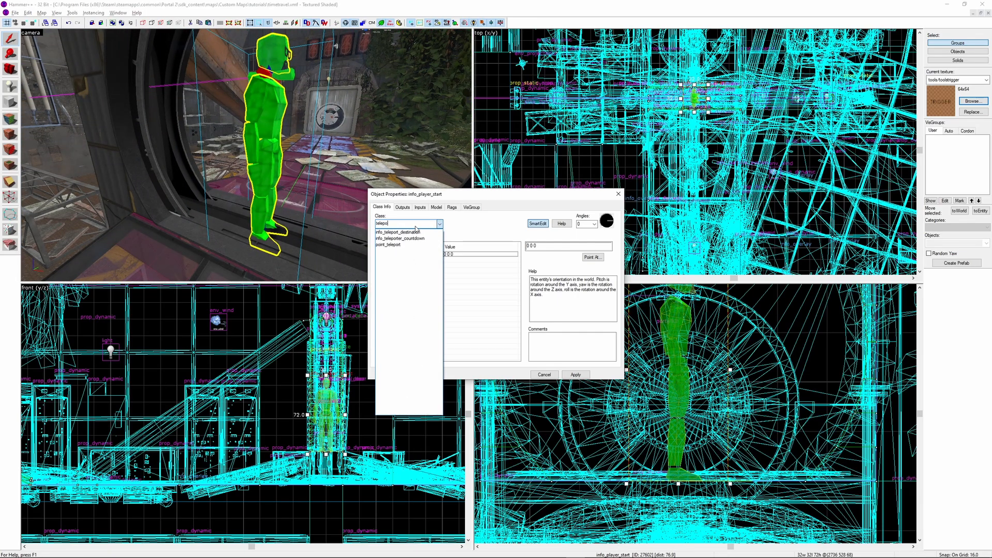
{"action": "left_click", "coordinate": [400, 231]}
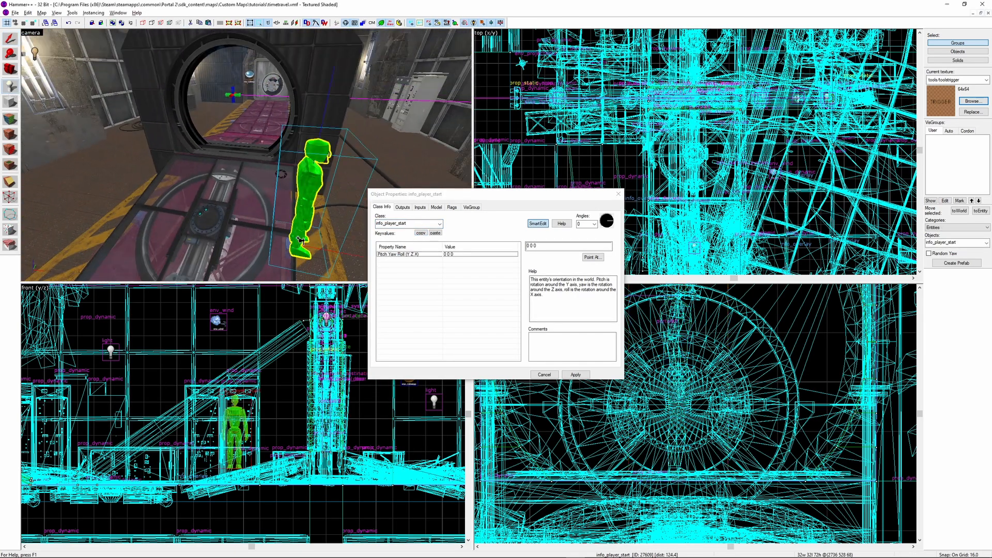
{"action": "left_click", "coordinate": [439, 223]}
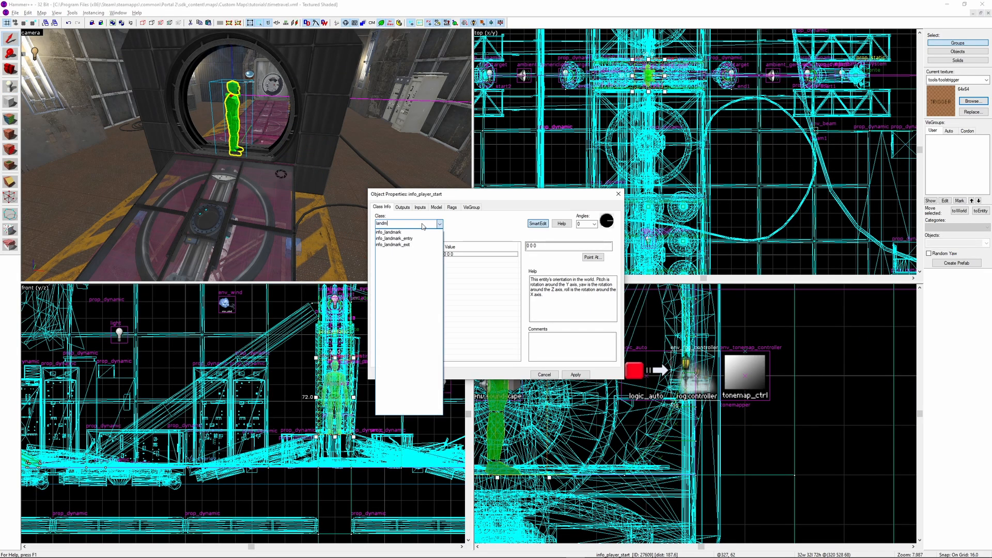
{"action": "left_click", "coordinate": [390, 231]}
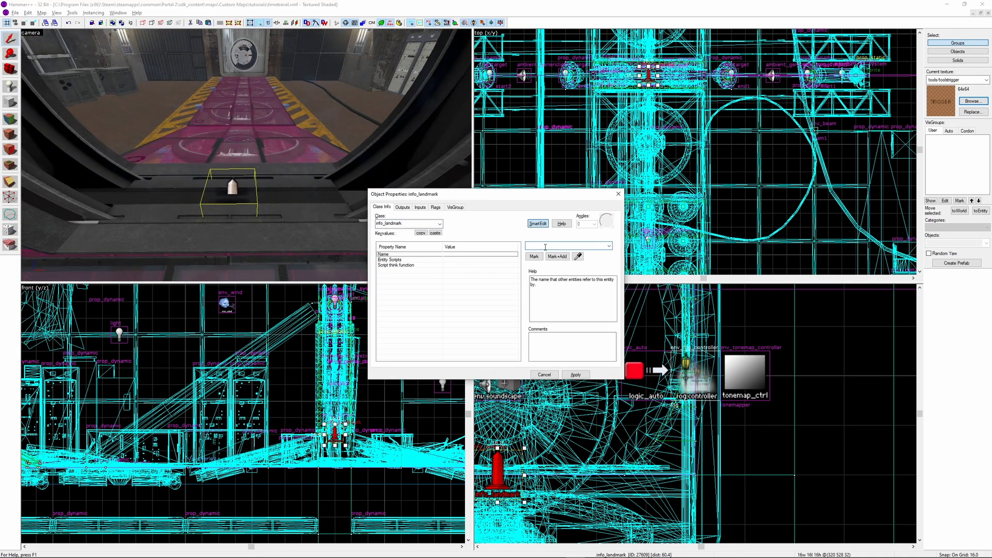
{"action": "type", "text": "teleport_landmark"}
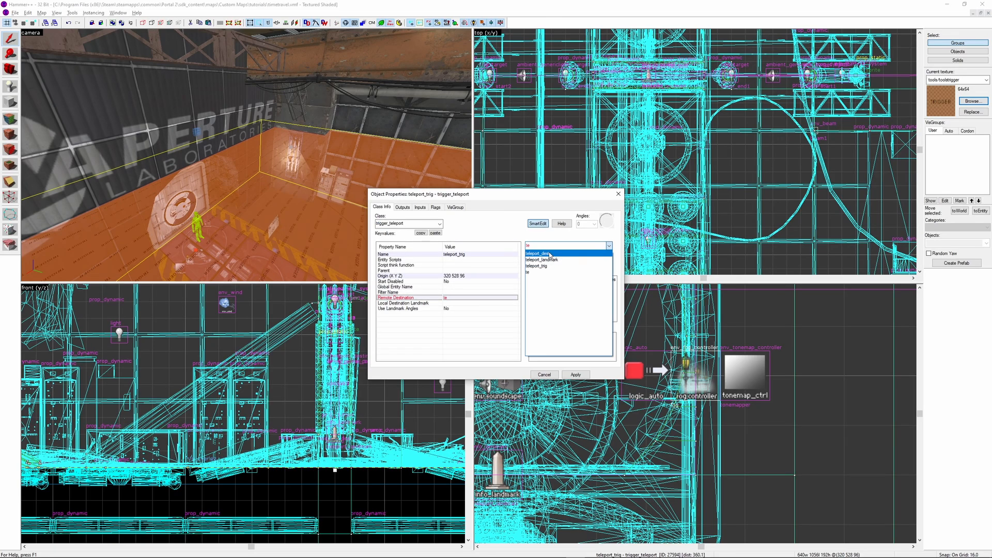
{"action": "left_click", "coordinate": [403, 302]}
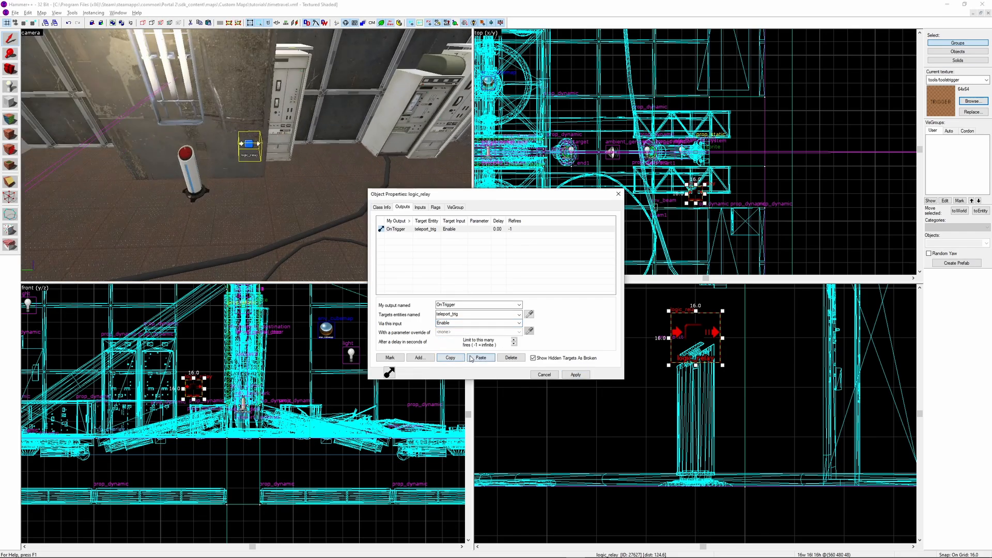
- Duplicate the relay's teleport_trig output and set a target for the red button's OnPressed output
{"action": "left_click", "coordinate": [480, 358]}
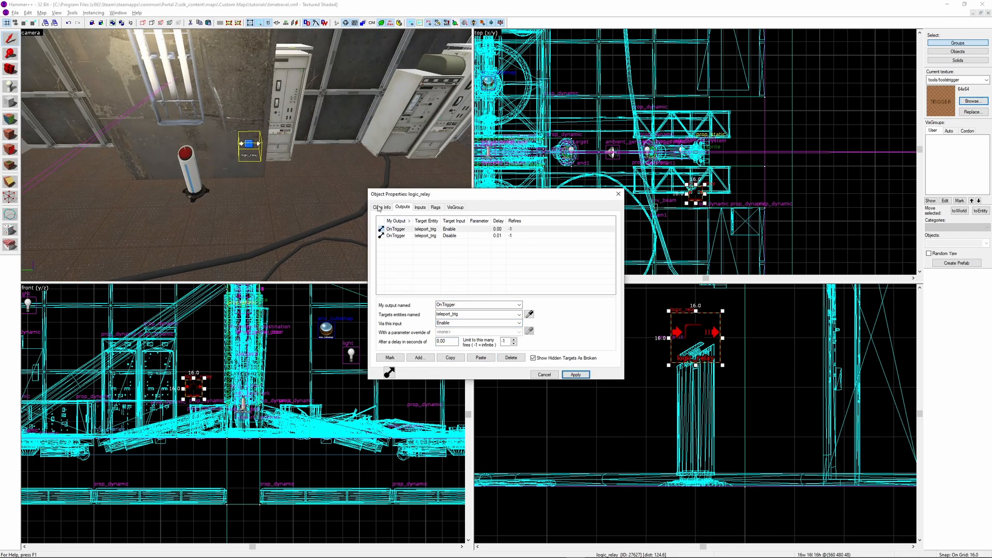
{"action": "left_click", "coordinate": [382, 206]}
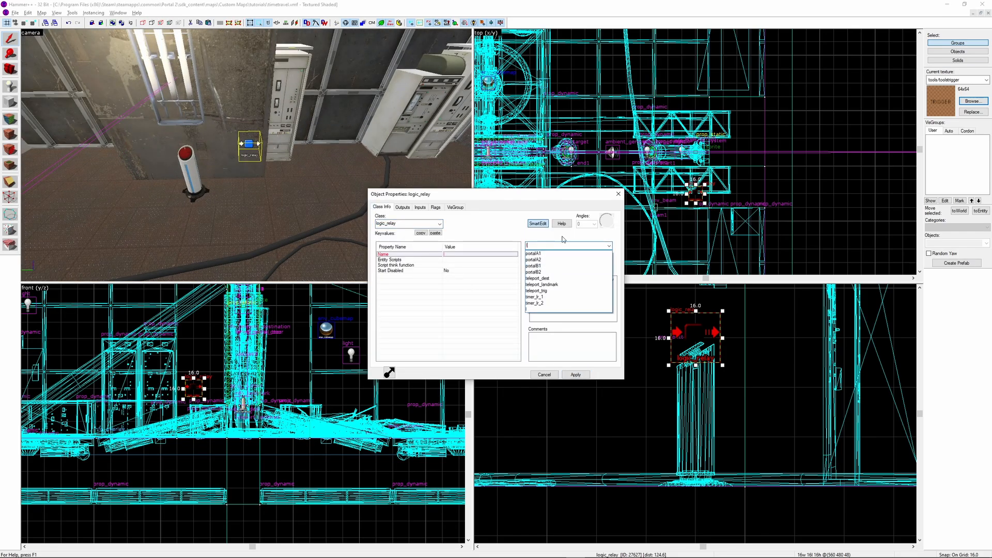
{"action": "left_click", "coordinate": [538, 284]}
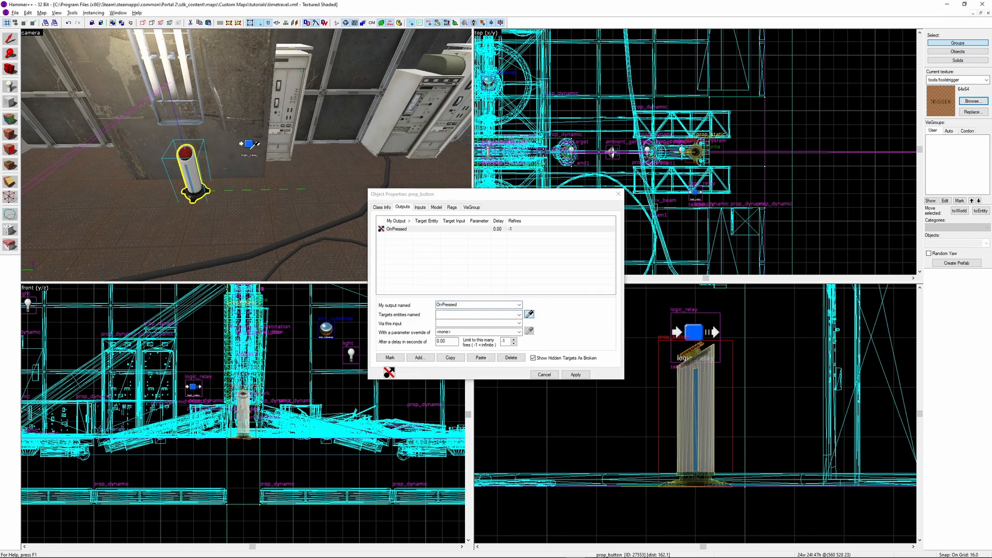
{"action": "left_click", "coordinate": [543, 374]}
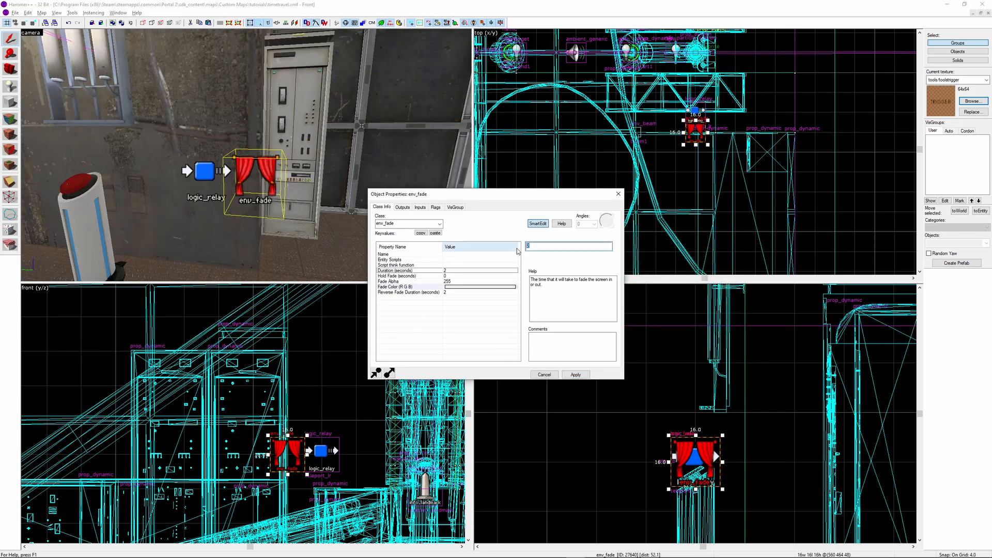
- Set fade duration to 0.5, add fadeout, and have fadein trigger fadeout after 1.50 seconds
{"action": "type", "text": "0.5"}
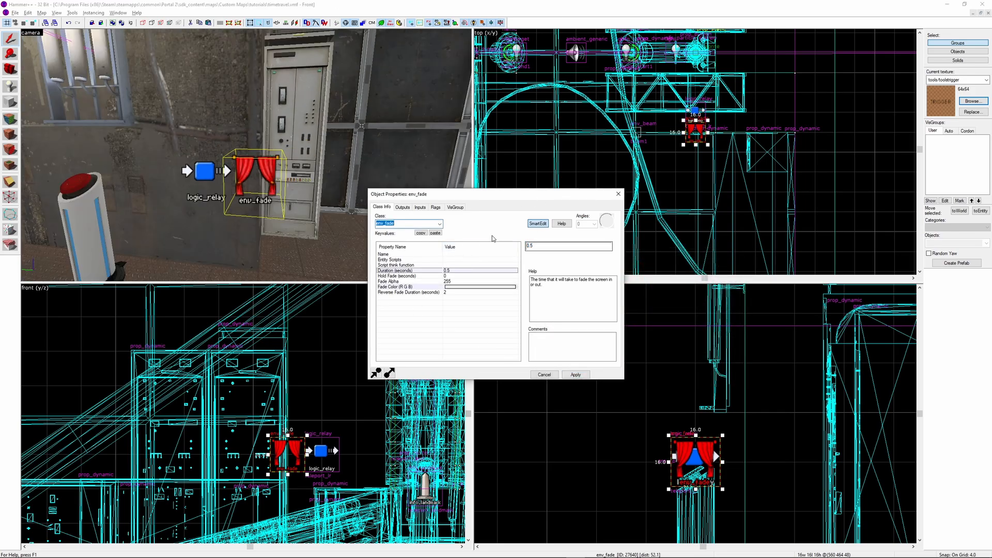
{"action": "left_click", "coordinate": [397, 276]}
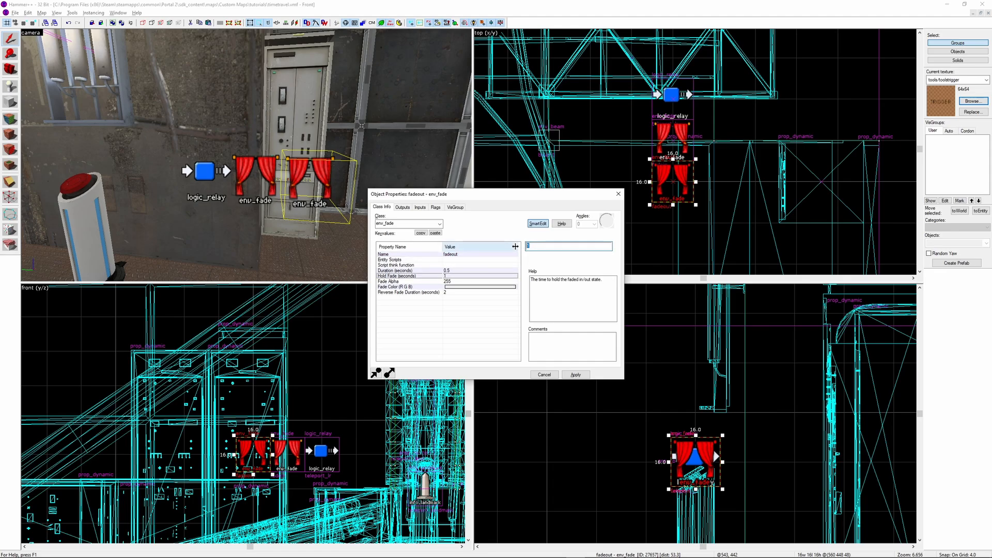
{"action": "left_click", "coordinate": [435, 207]}
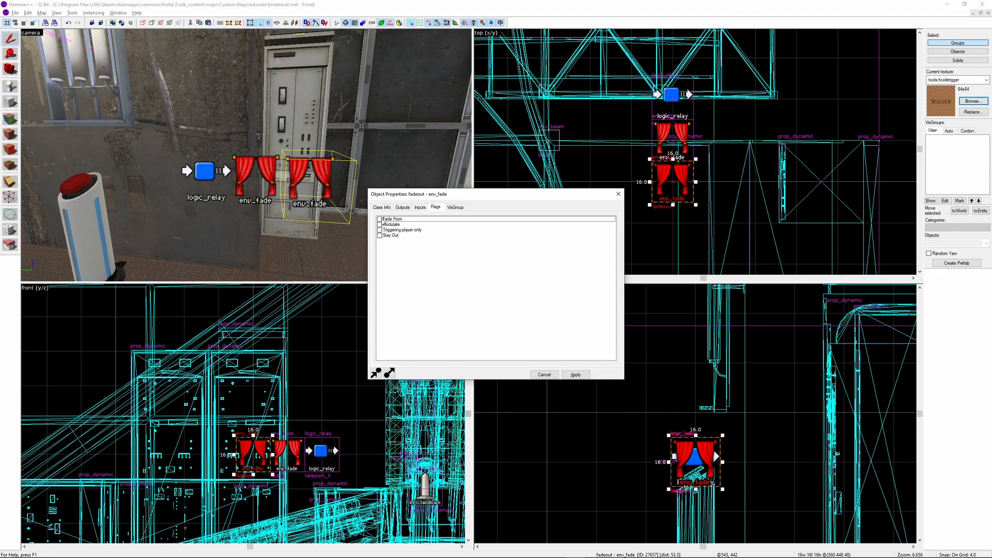
{"action": "left_click", "coordinate": [402, 206]}
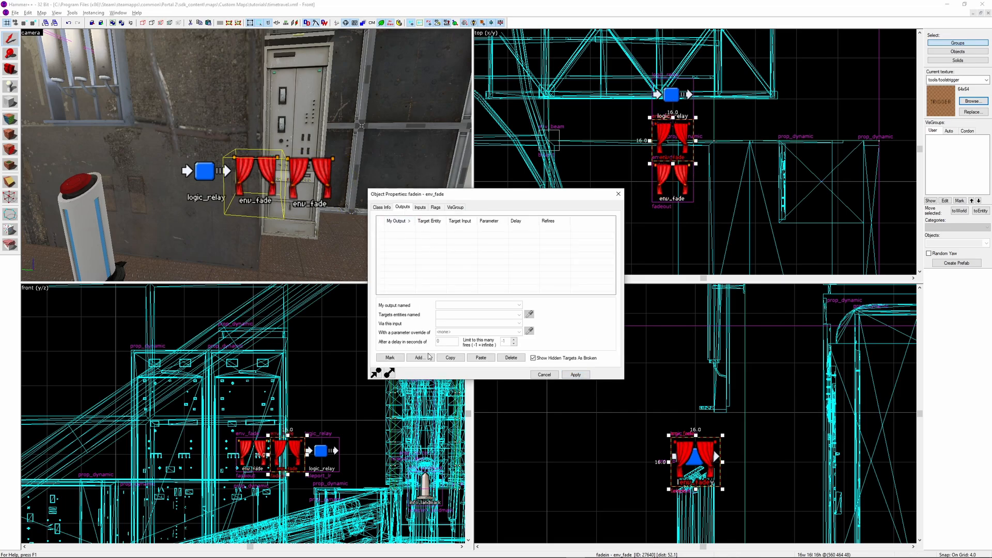
{"action": "left_click", "coordinate": [419, 358]}
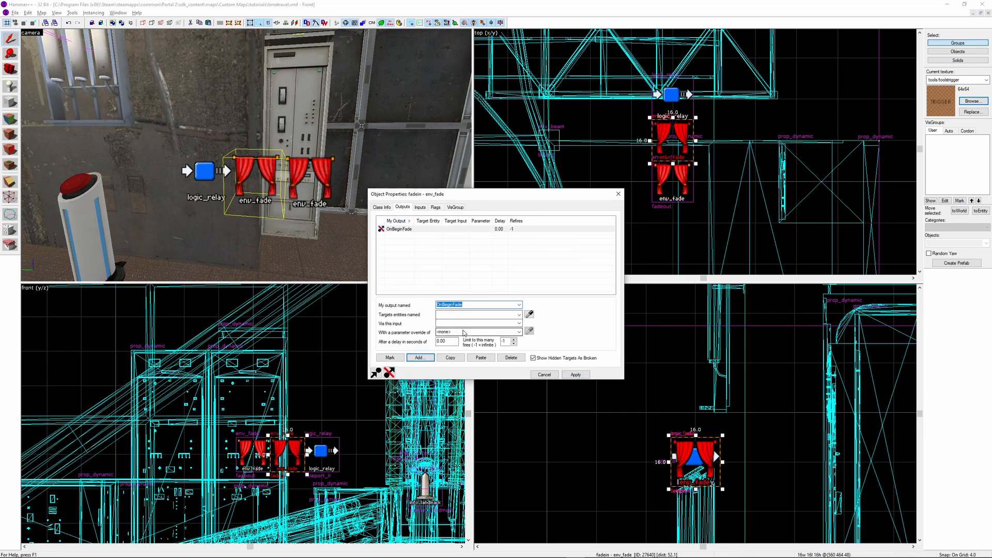
{"action": "type", "text": "fadeout"}
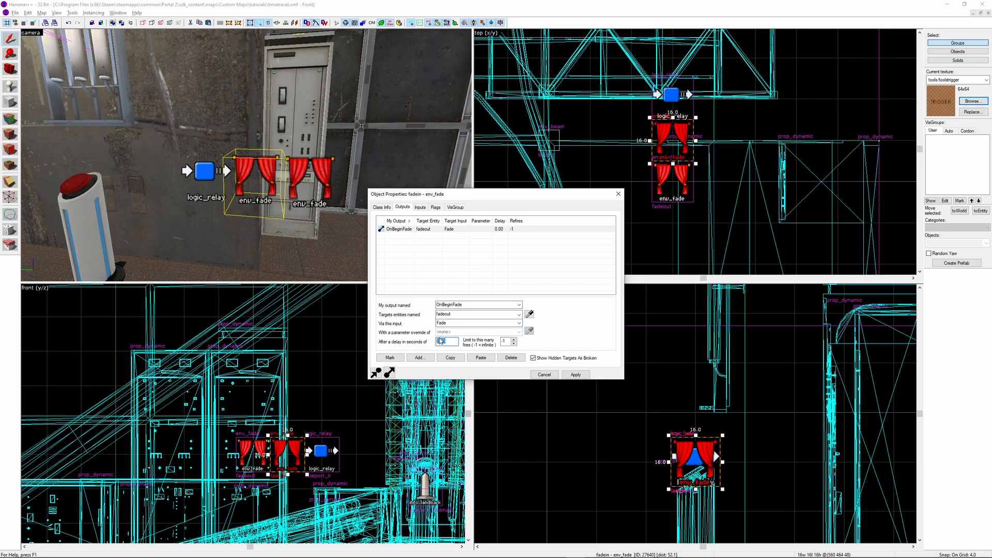
{"action": "type", "text": "1.50"}
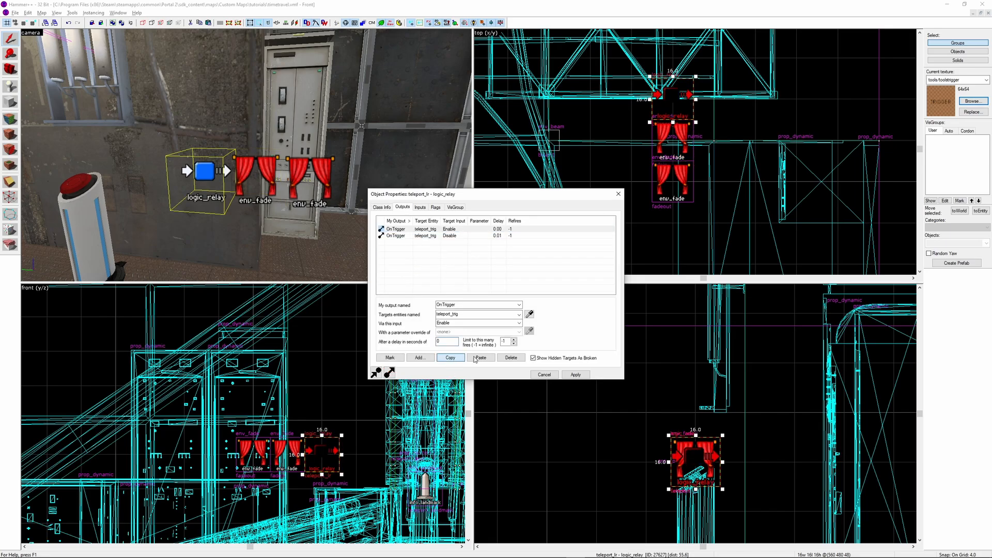
- Add relay OnTrigger outputs firing fadein and enabling teleport_trig after a 1-second delay
{"action": "left_click", "coordinate": [480, 358]}
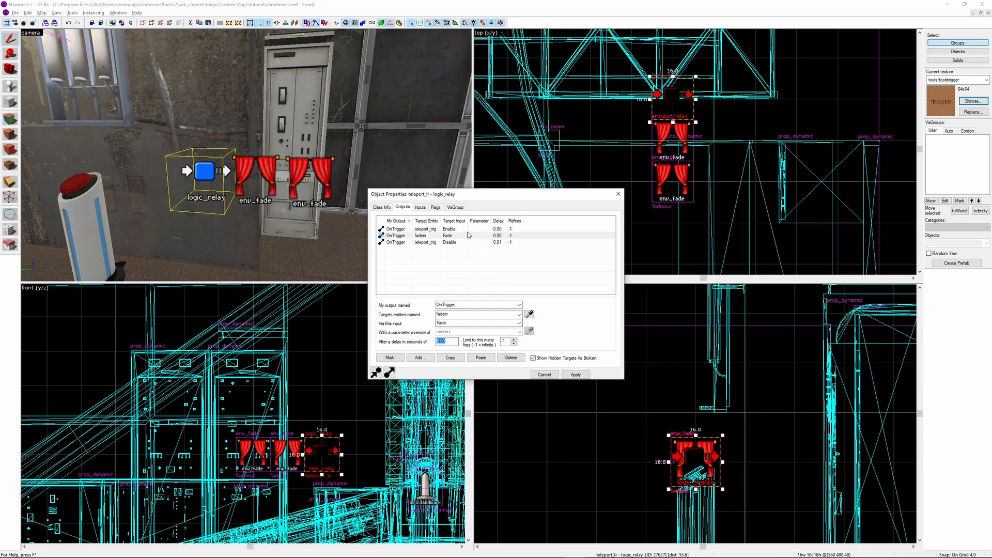
{"action": "left_click", "coordinate": [411, 228]}
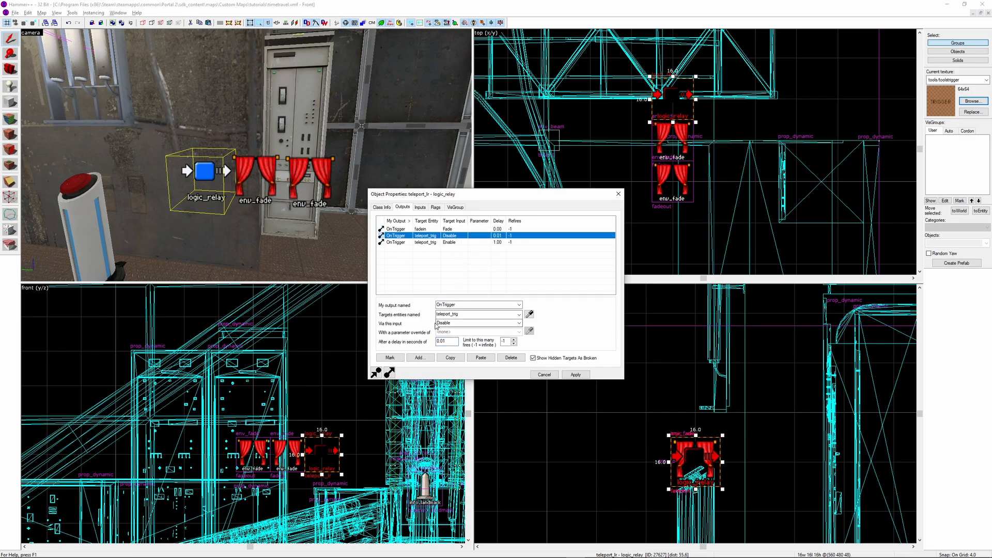
{"action": "type", "text": "10"}
{"action": "type", "text": "lightn"}
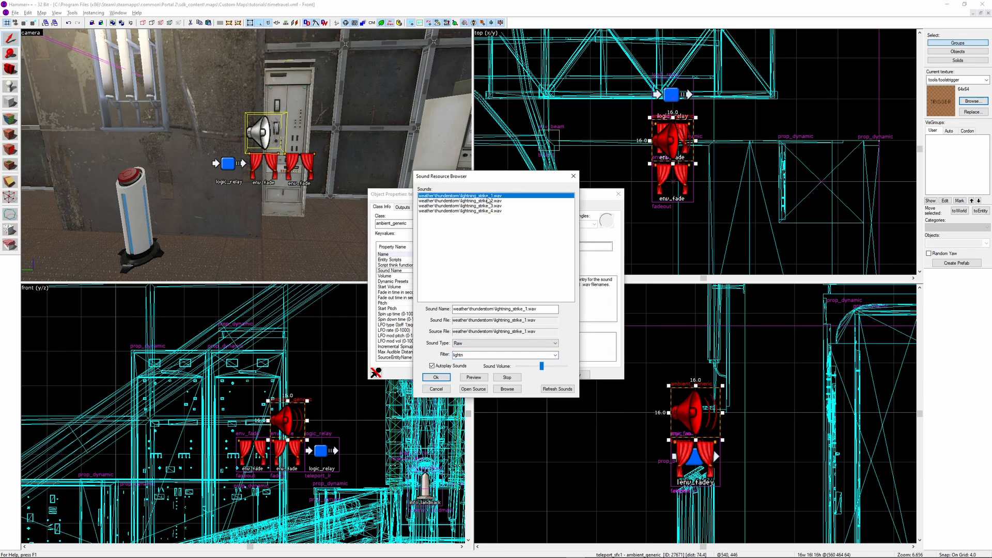
- Give teleport_sfx1 lightning_strike_1.wav and the second sound entity a random_abstract sound
{"action": "left_click", "coordinate": [435, 377]}
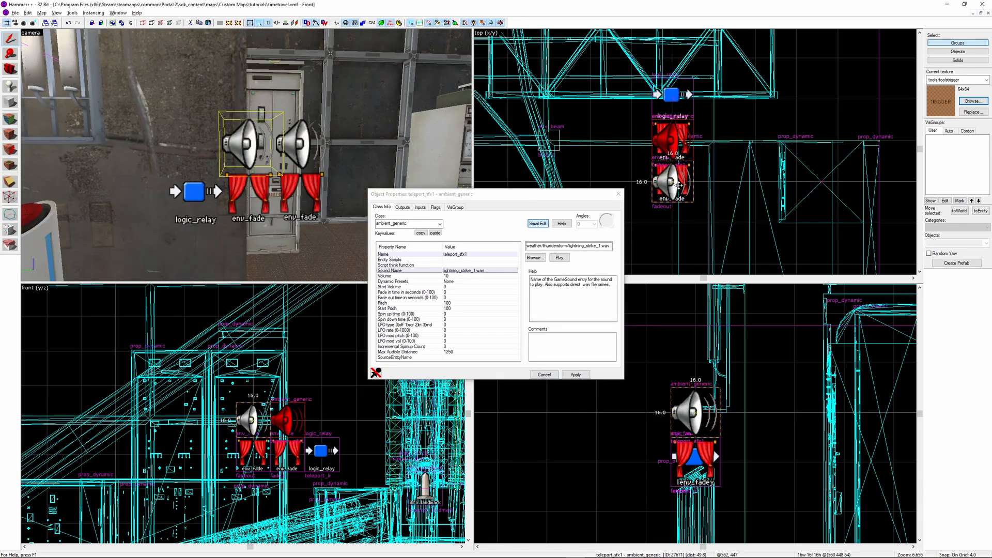
{"action": "left_click", "coordinate": [534, 257]}
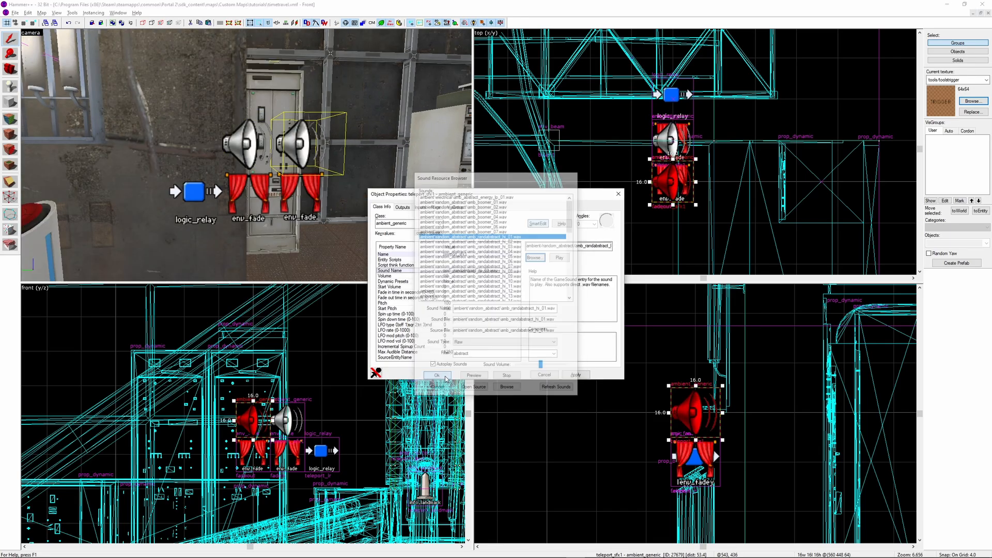
{"action": "left_click", "coordinate": [435, 374]}
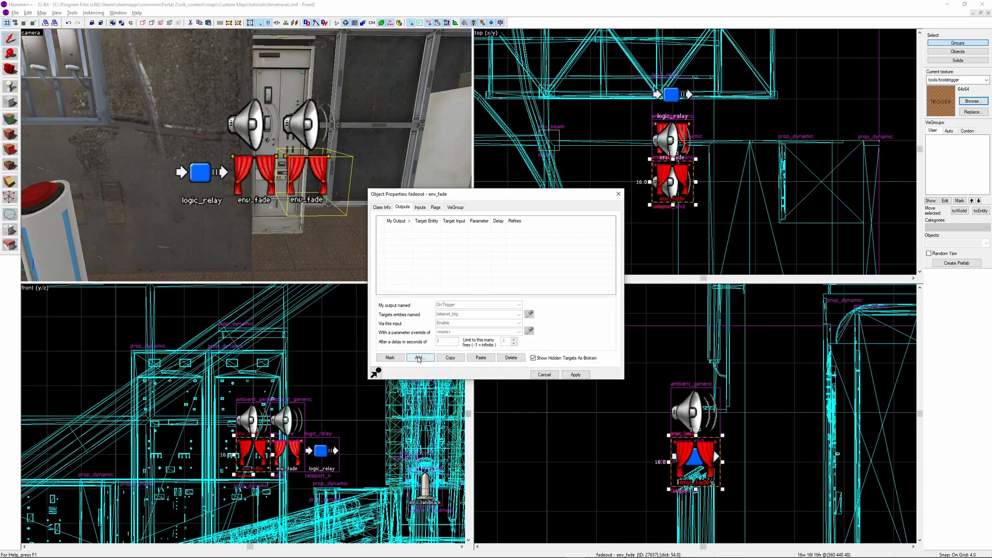
- Add a relay OnTrigger output playing teleport_sfx1 and set teleport_trig's Disable delay to 1.01
{"action": "left_click", "coordinate": [419, 358]}
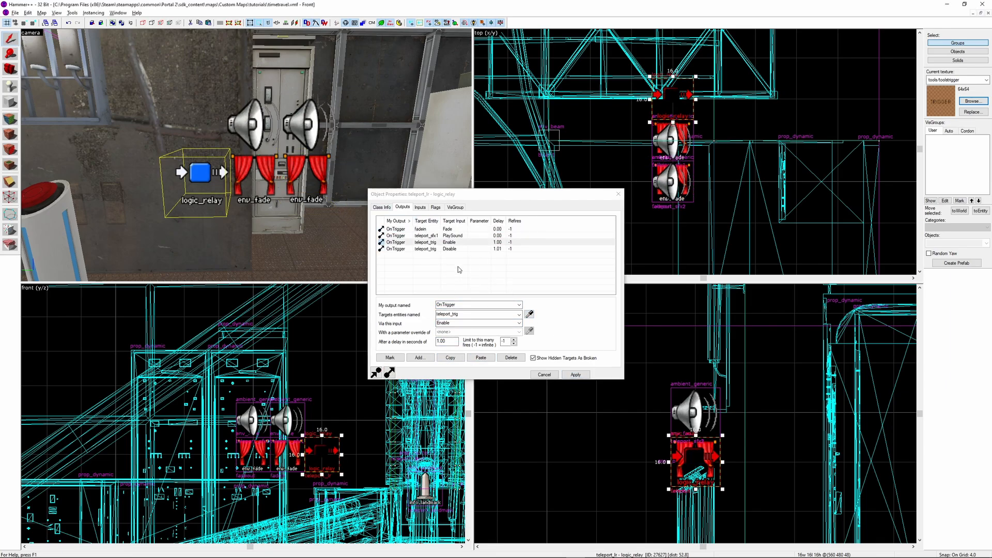
{"action": "left_click", "coordinate": [480, 357]}
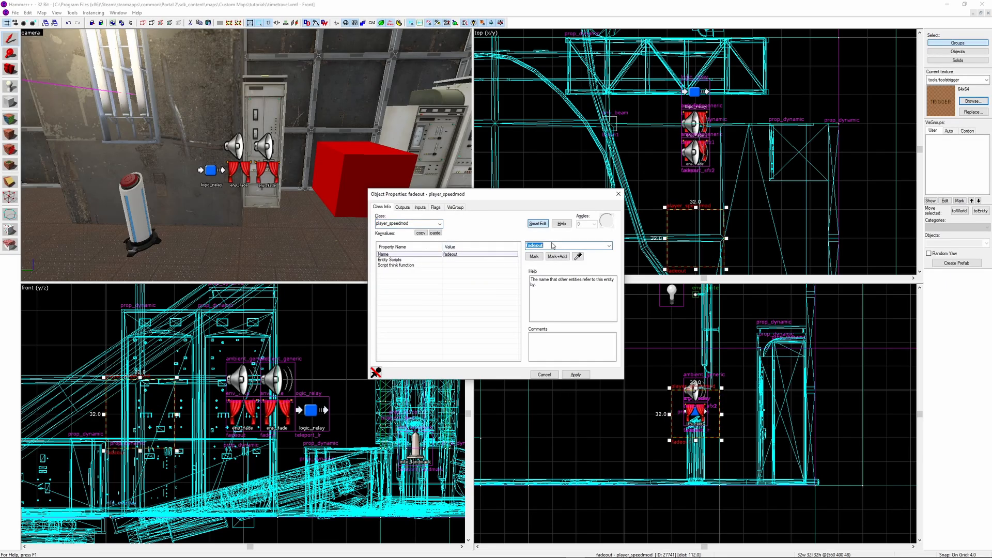
- Name the speed entity 'playerspeed', duplicate the ModifySpeed 0.1 output, and change its parameter to 1
{"action": "type", "text": "playerspeed"}
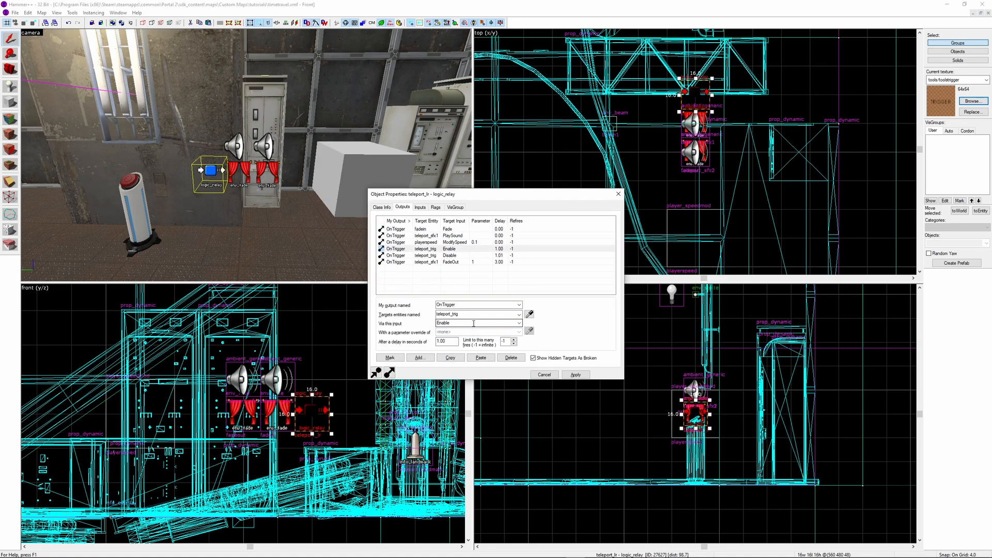
{"action": "left_click", "coordinate": [479, 358]}
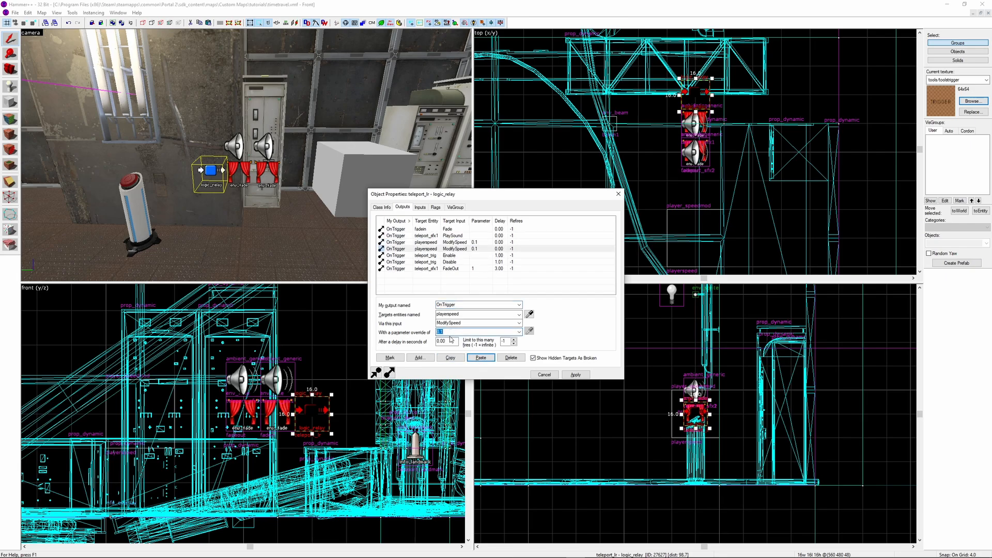
{"action": "type", "text": "1"}
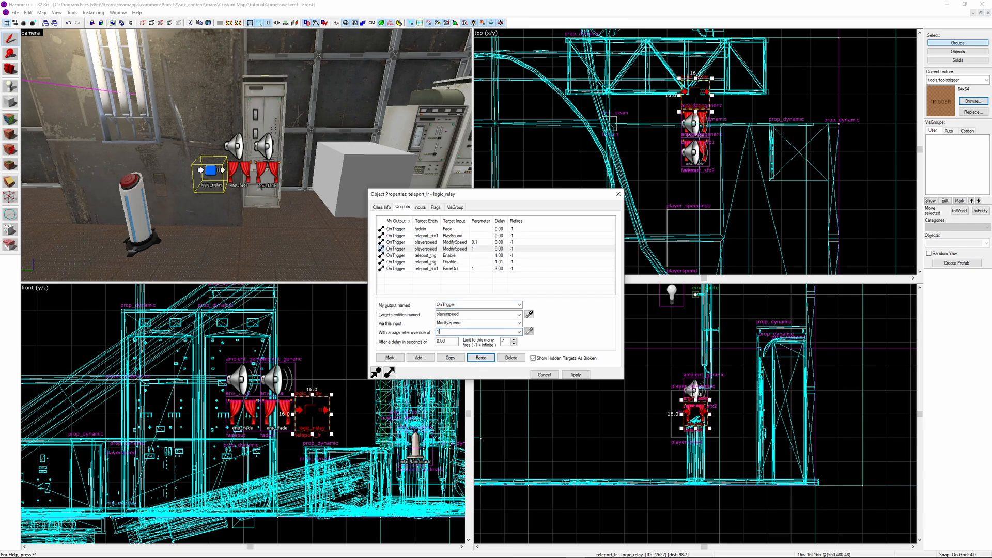